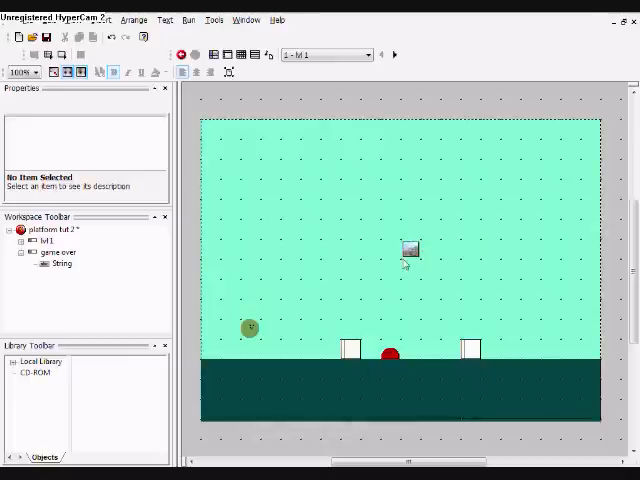
Step: Move the small backdrop up-left and add a three-heart Lives display at the top-left
drag(410, 250, 370, 228)
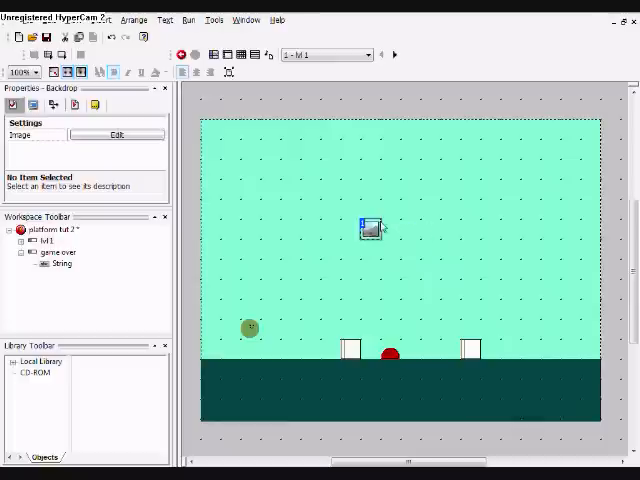
click(285, 213)
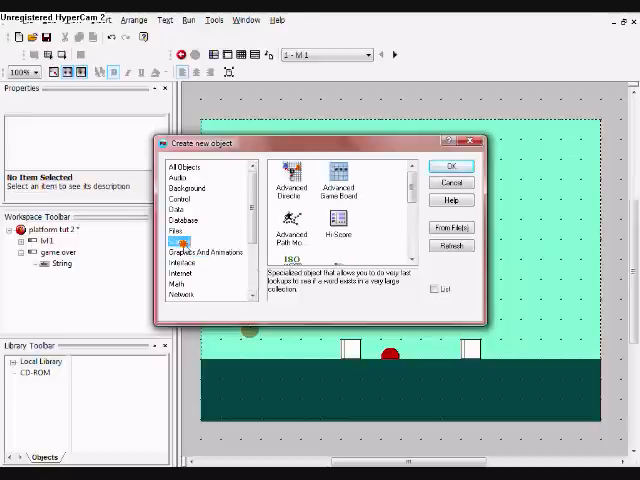
scroll(down, 3)
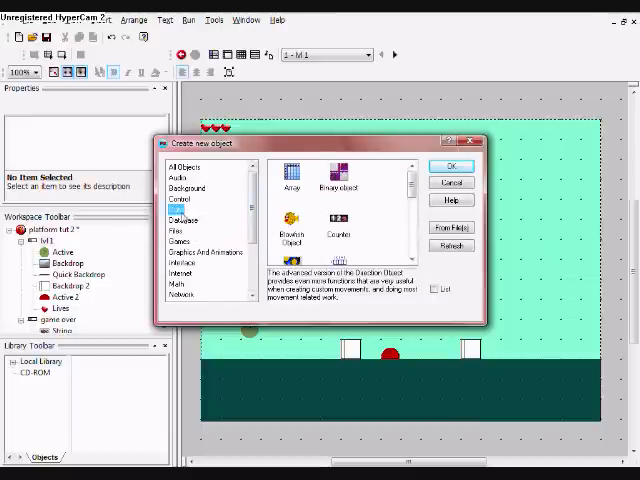
Step: Place a Counter under the hearts as a horizontal bar with a solid fill colour
click(451, 166)
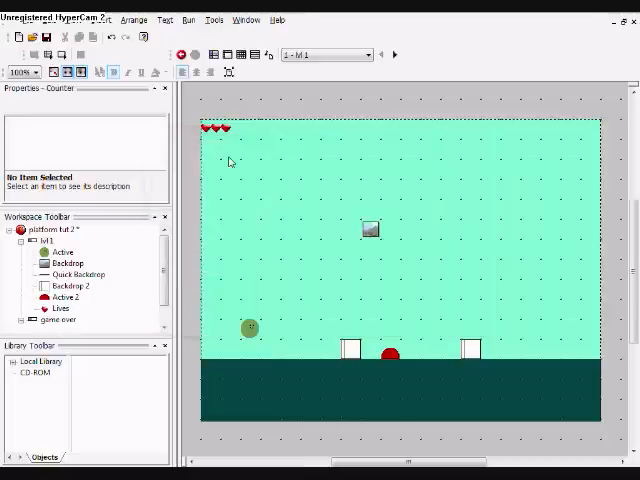
click(220, 135)
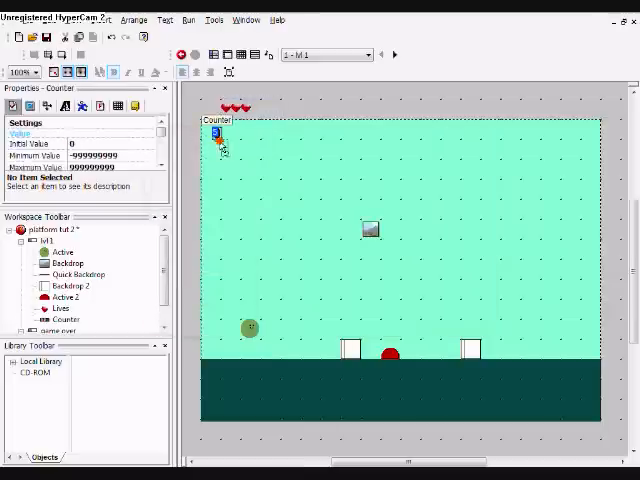
click(234, 107)
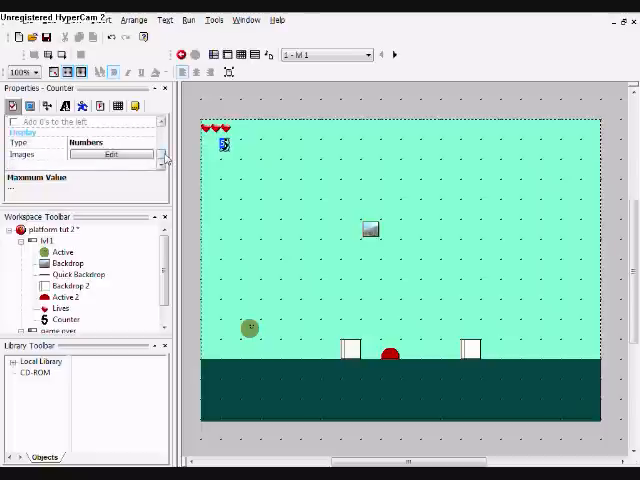
click(111, 142)
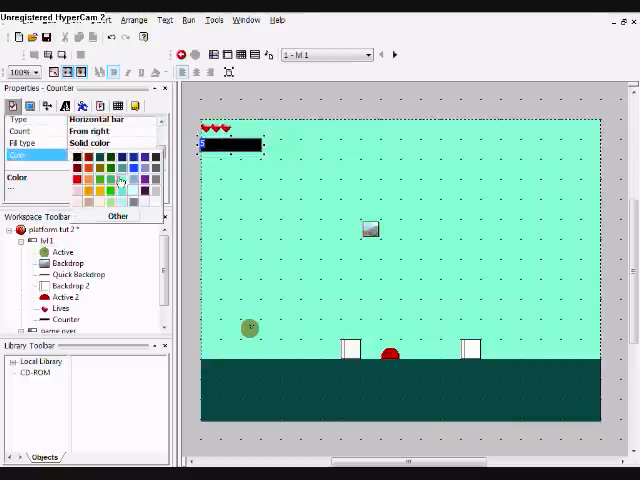
click(124, 170)
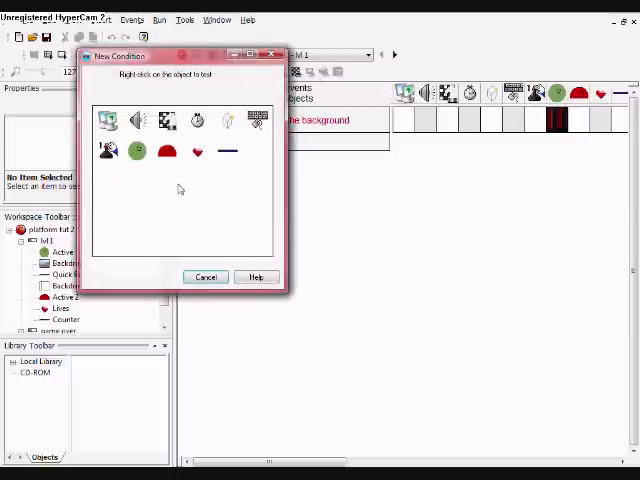
Step: Add an Always event that sets the Counter to Alterable Value A("Active")
right_click(135, 151)
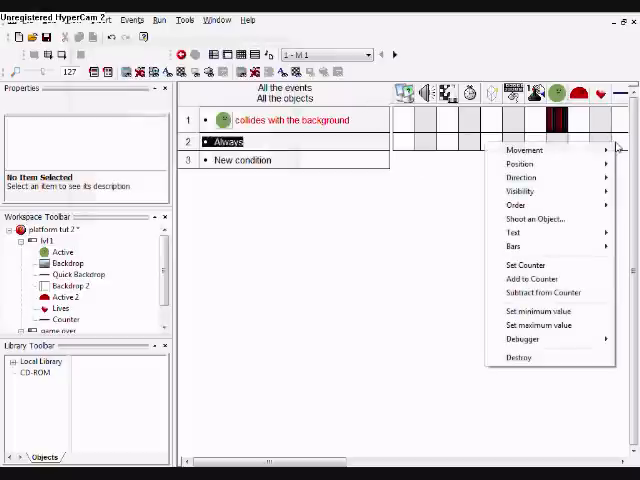
click(524, 264)
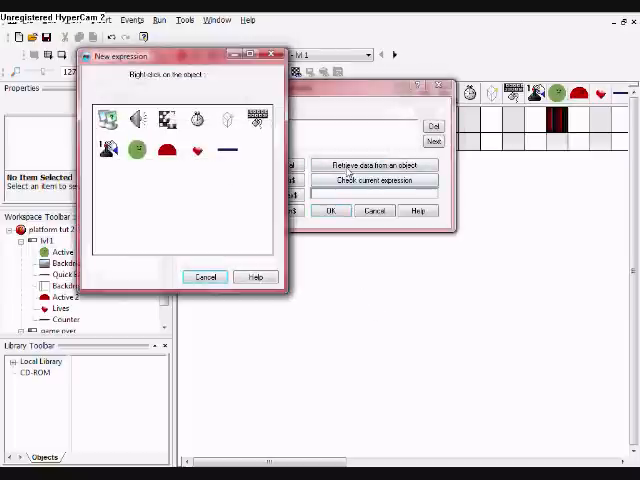
right_click(131, 149)
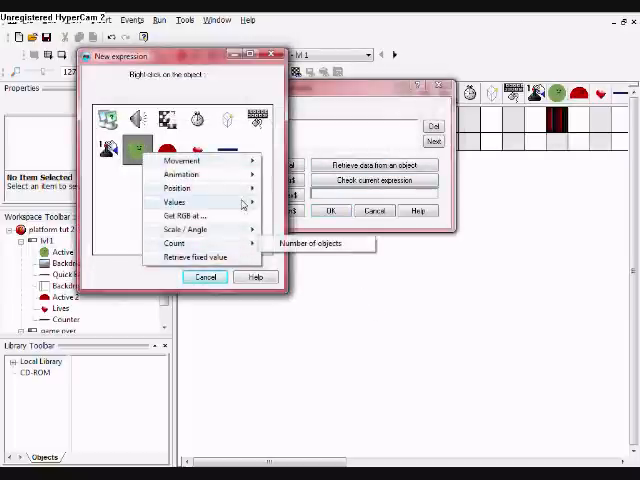
mouse_move(310, 202)
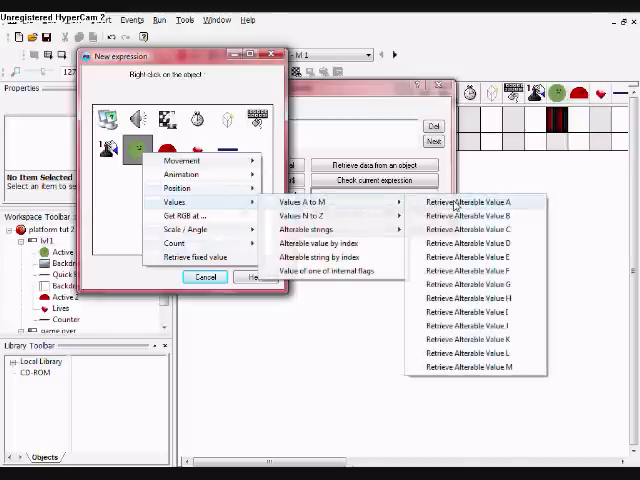
click(461, 204)
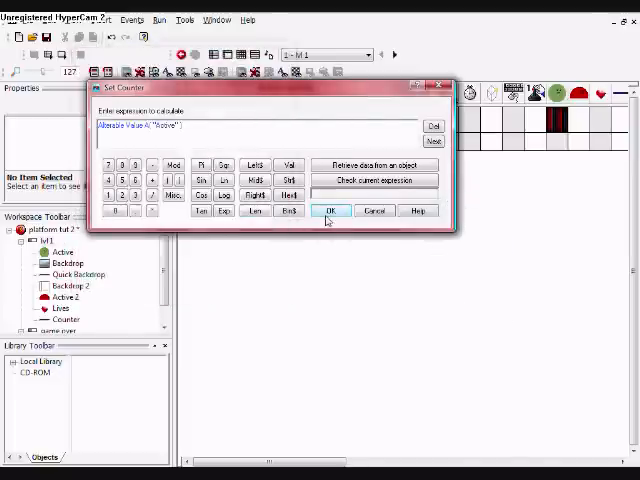
click(332, 210)
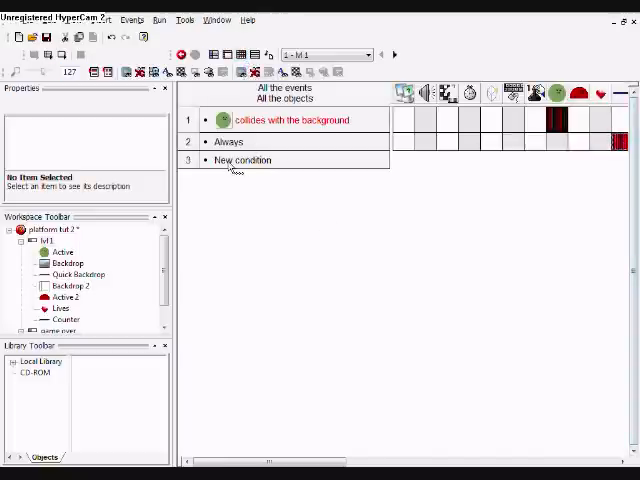
Step: Add event 3: Active colliding with Active 2 subtracts from Active's alterable value
click(242, 160)
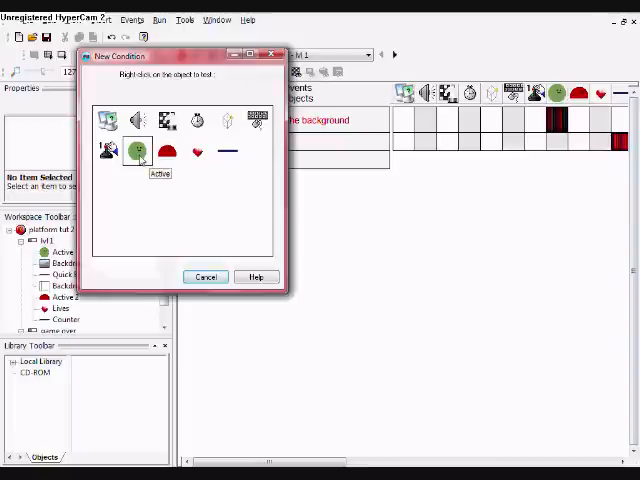
right_click(139, 149)
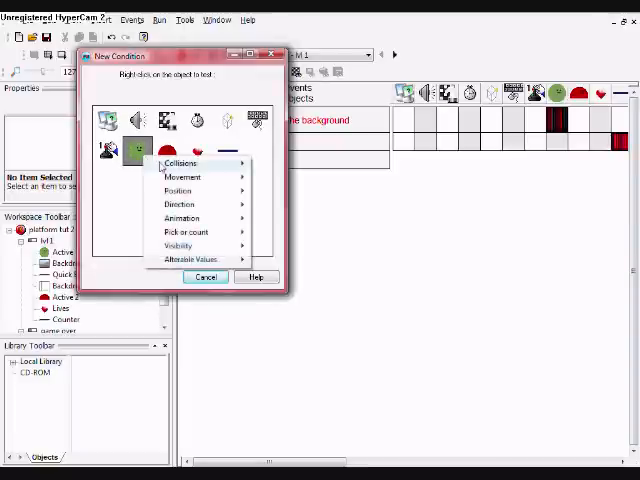
click(180, 163)
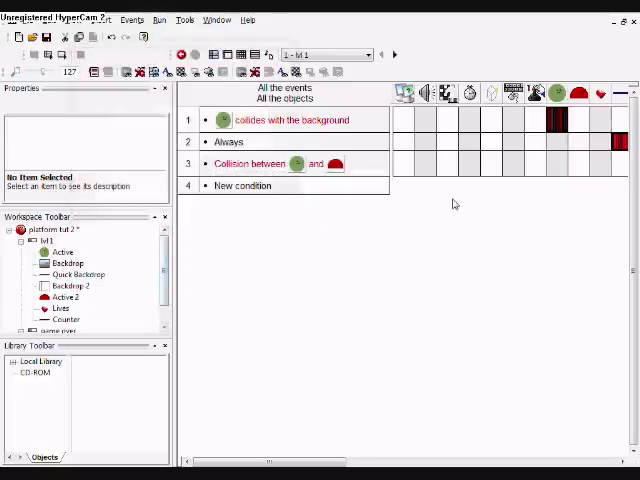
click(557, 164)
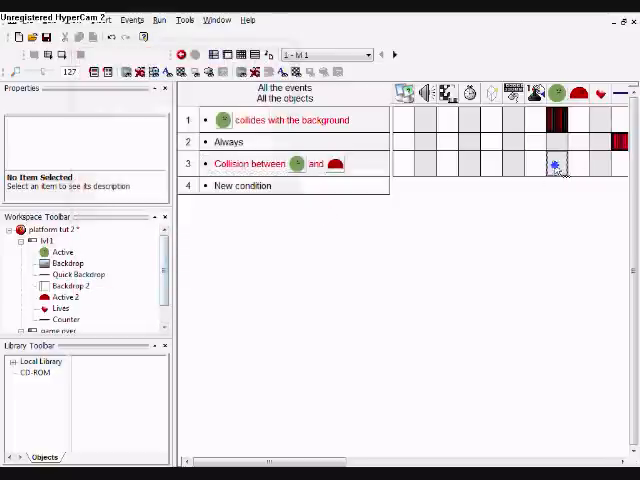
right_click(557, 164)
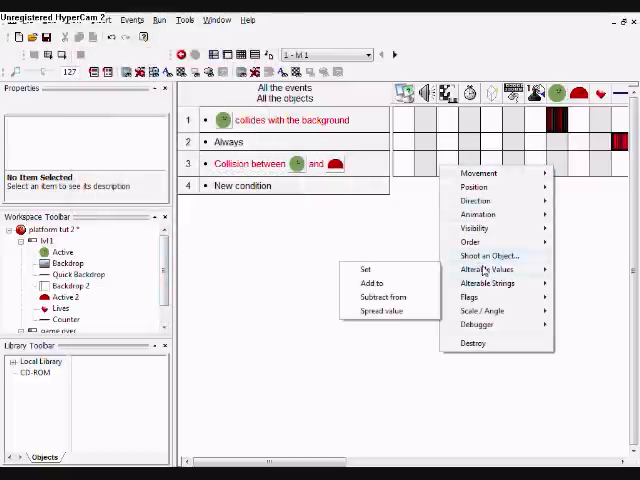
click(378, 297)
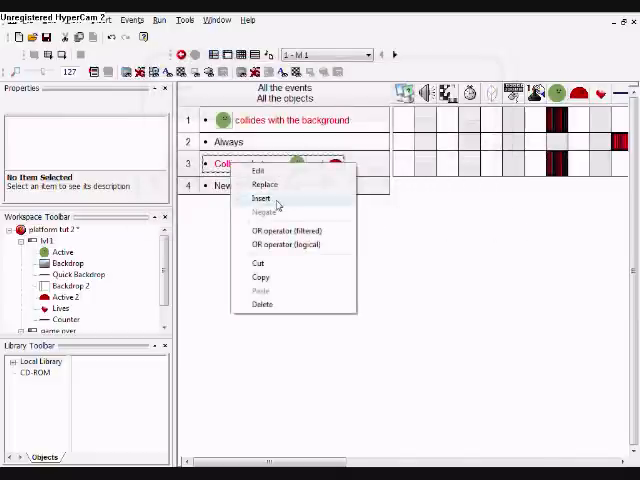
Step: Limit event 3 to one action per loop and start event 4 with a Counter condition
click(261, 199)
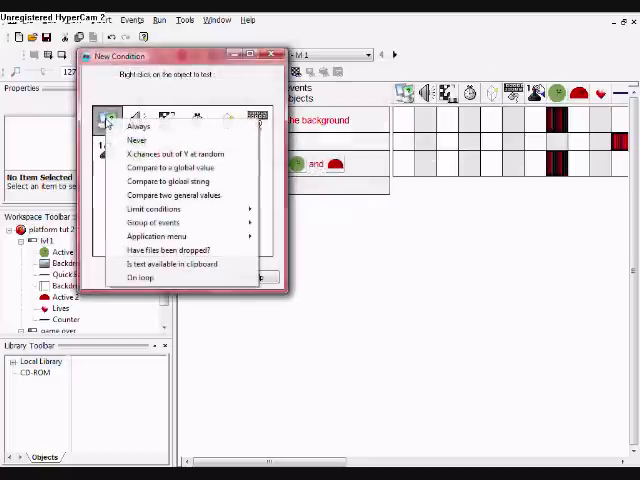
mouse_move(160, 209)
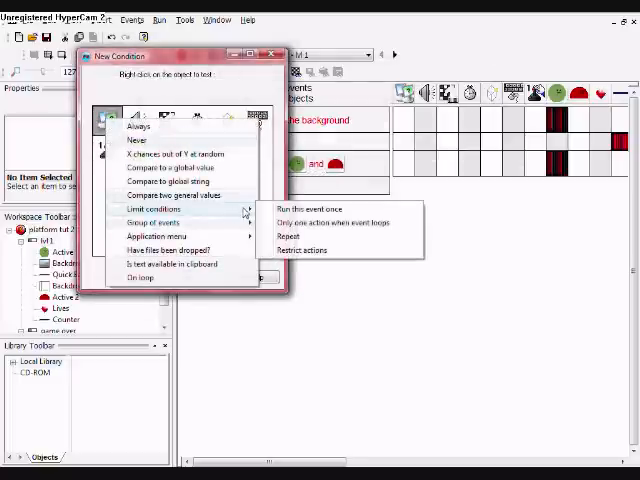
mouse_move(328, 222)
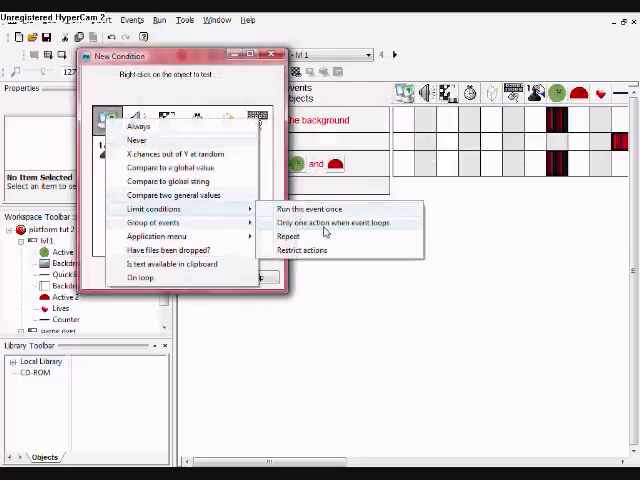
click(330, 222)
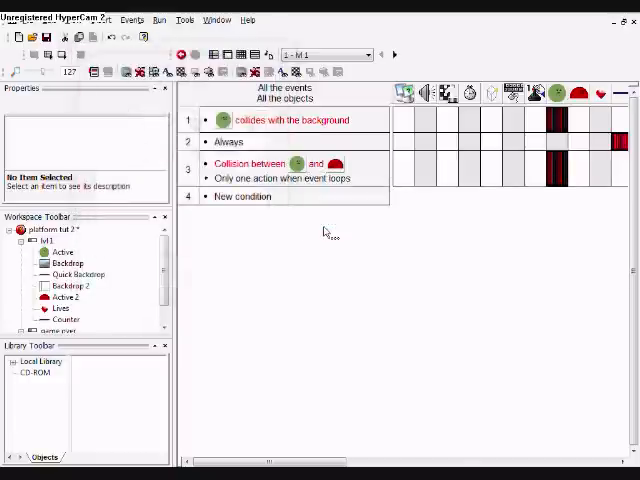
click(242, 196)
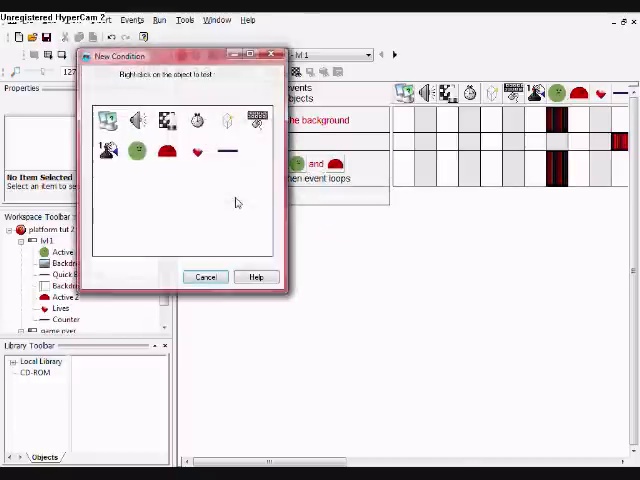
click(225, 150)
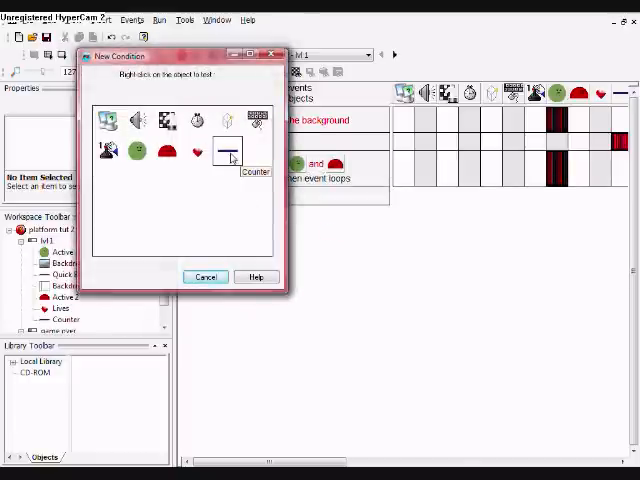
right_click(226, 150)
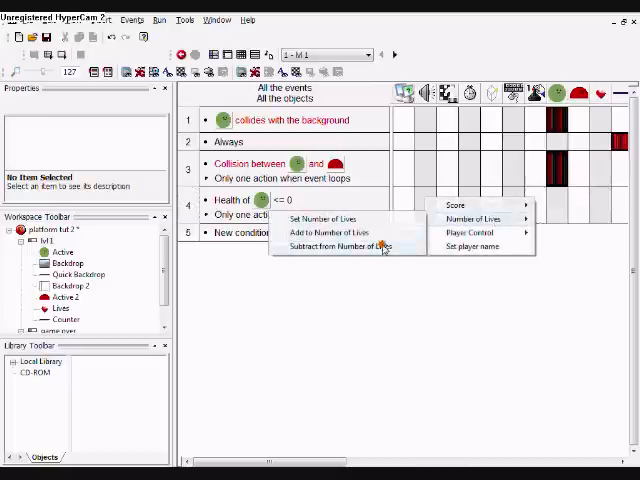
Step: Subtract from the player's number of lives in event 4
click(344, 245)
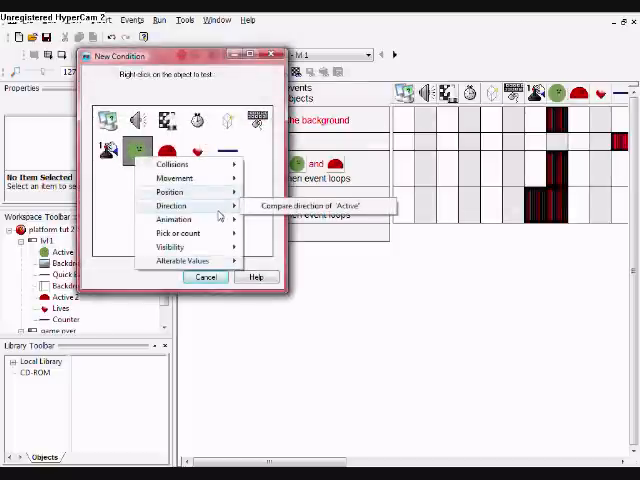
mouse_move(180, 233)
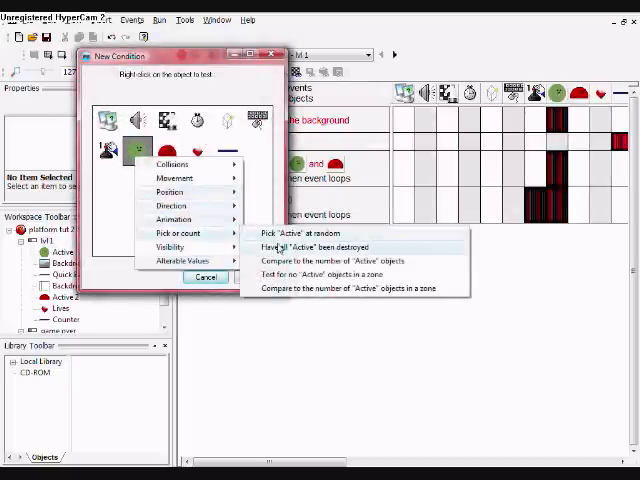
Step: Add event 5: all Active destroyed and player's lives greater than 0
click(320, 247)
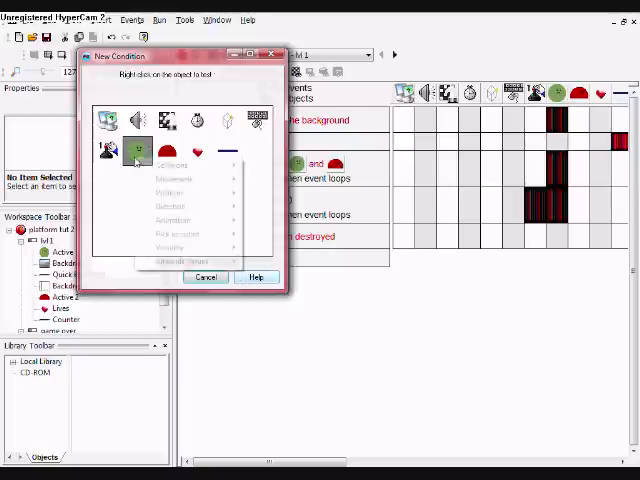
click(196, 151)
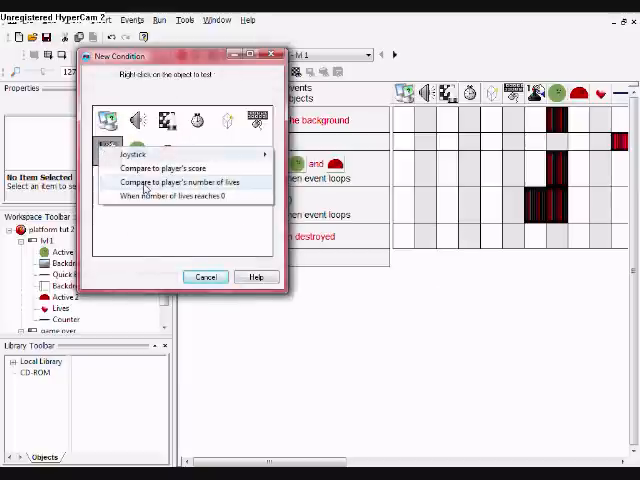
click(171, 182)
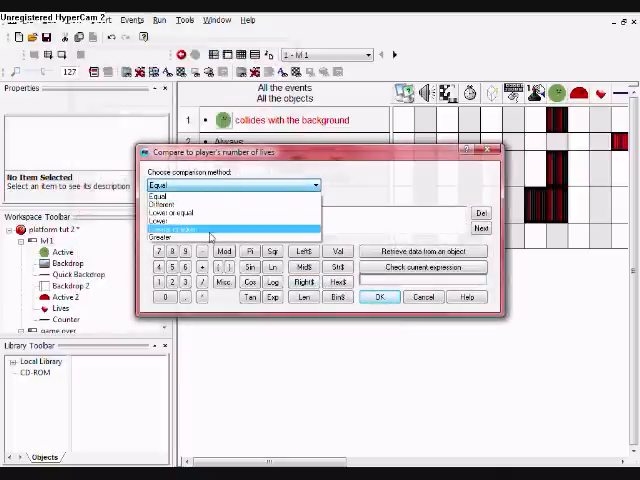
click(165, 228)
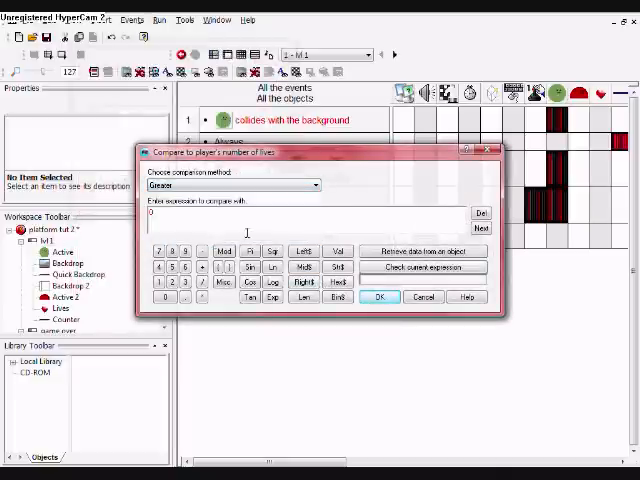
click(378, 297)
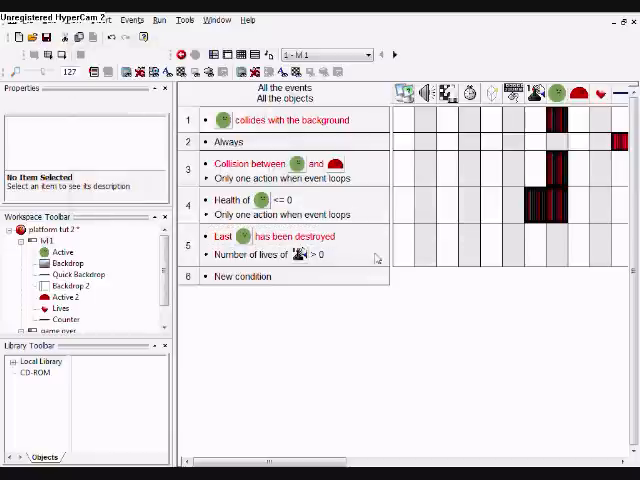
mouse_move(535, 258)
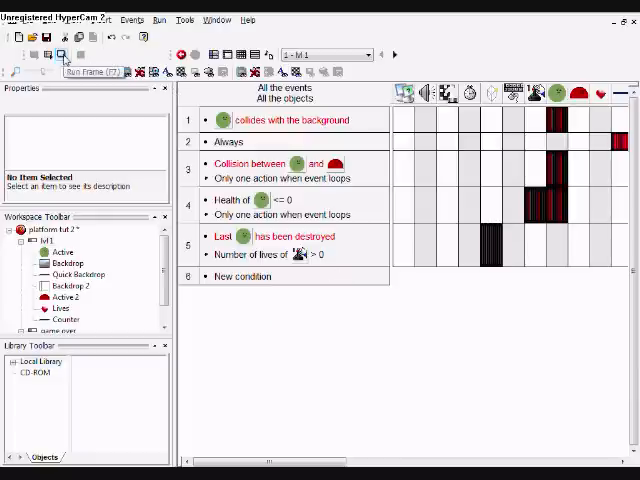
Step: Test-run the level to check the lives and respawn events
click(63, 55)
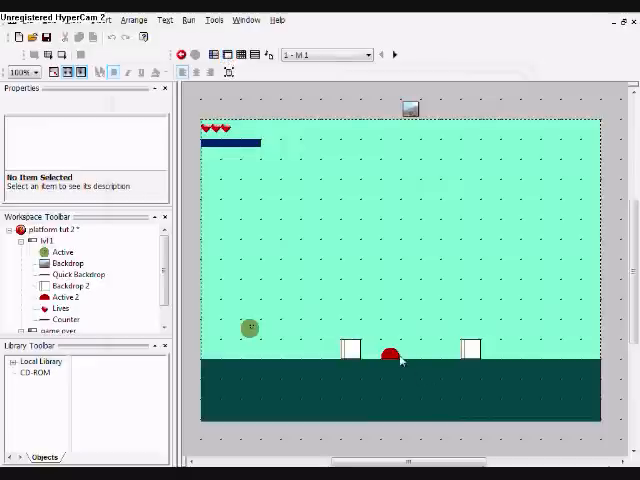
Step: Give red Active 2 Bouncing Ball movement with an initial direction, then close the test run
click(390, 355)
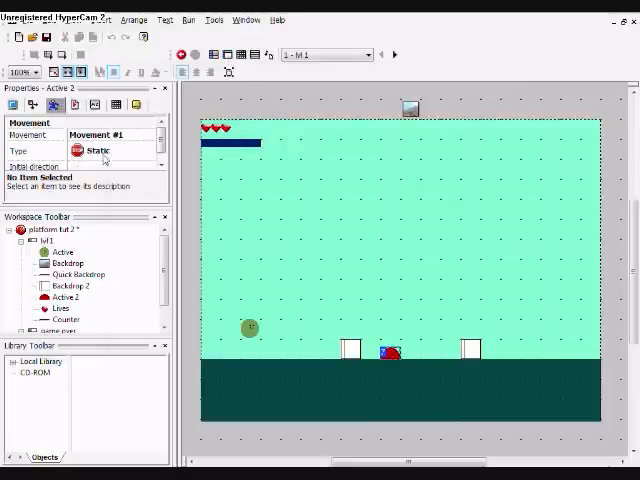
click(115, 150)
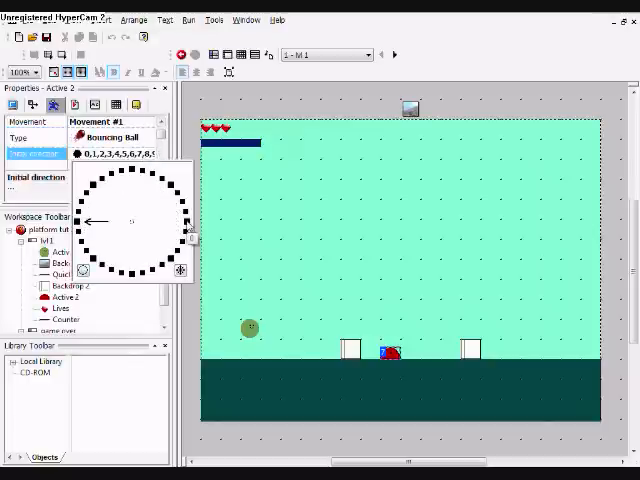
click(178, 220)
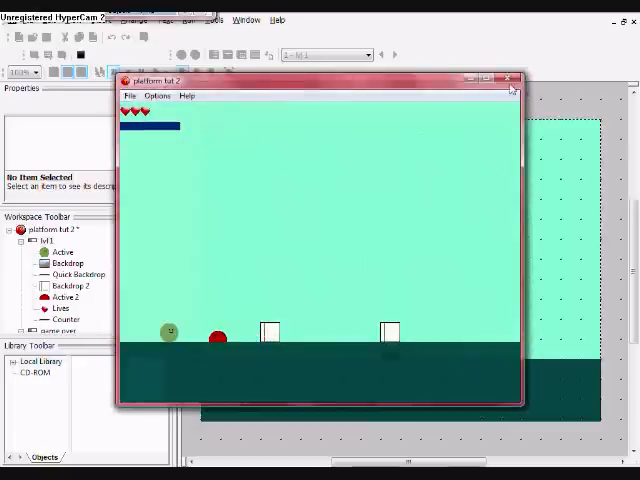
click(508, 78)
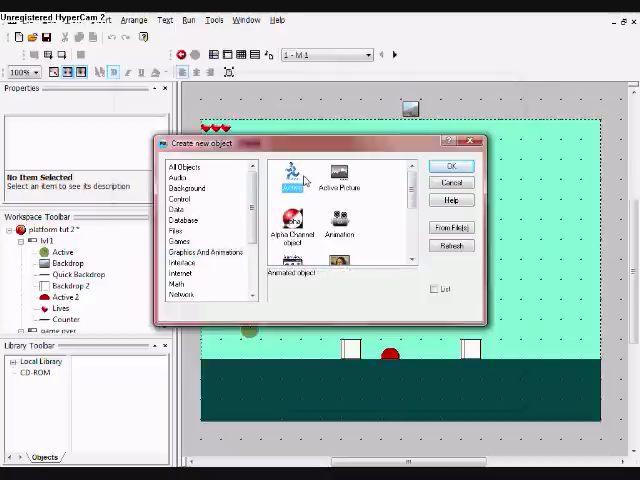
Step: Draw a red rectangle Active detector, place it, and clone it with 2 rows
click(451, 165)
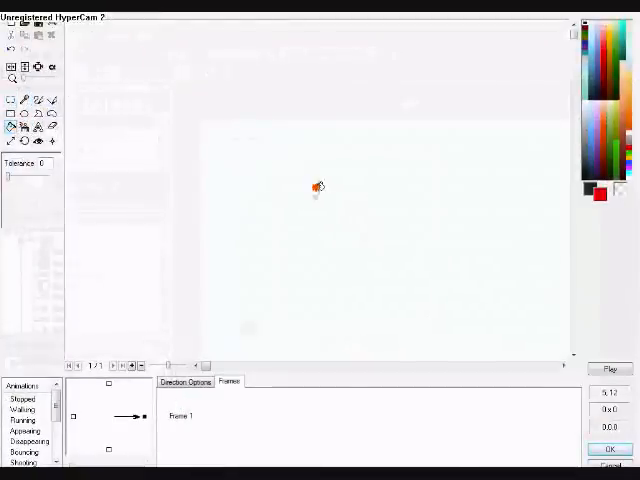
drag(287, 108, 345, 271)
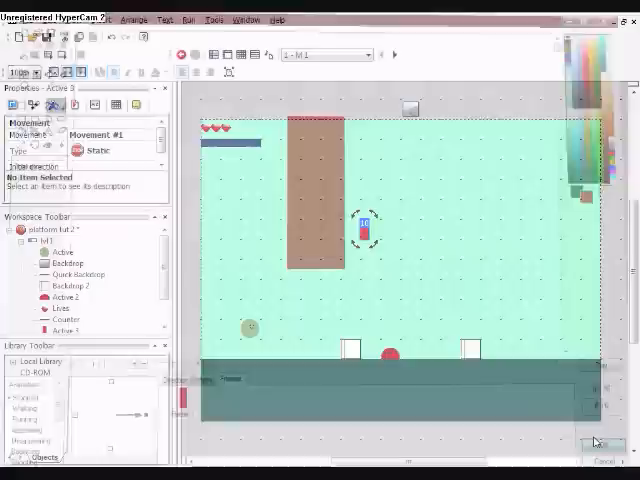
right_click(363, 228)
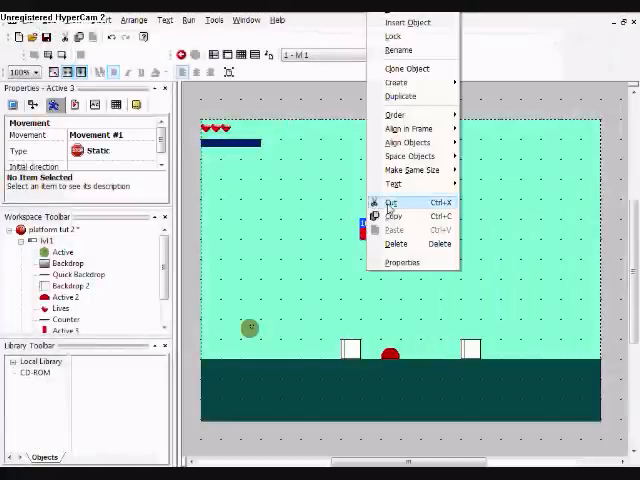
click(405, 68)
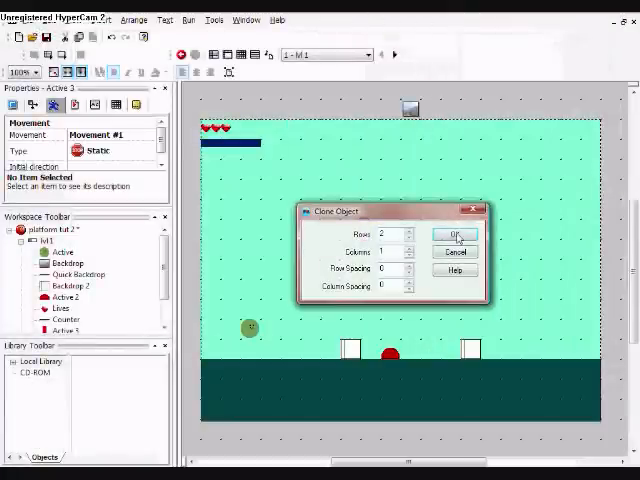
click(455, 235)
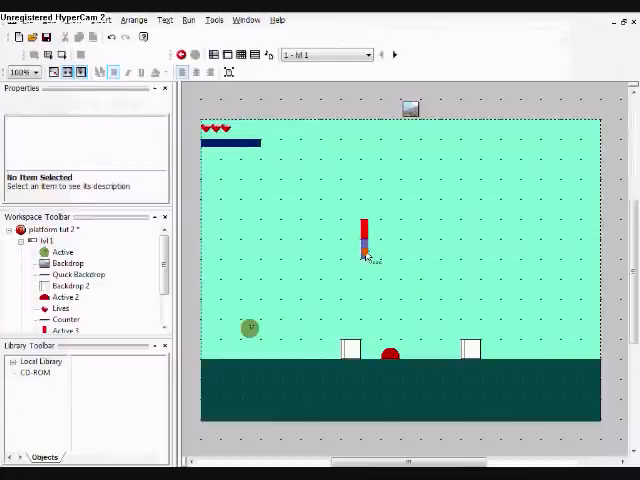
click(364, 240)
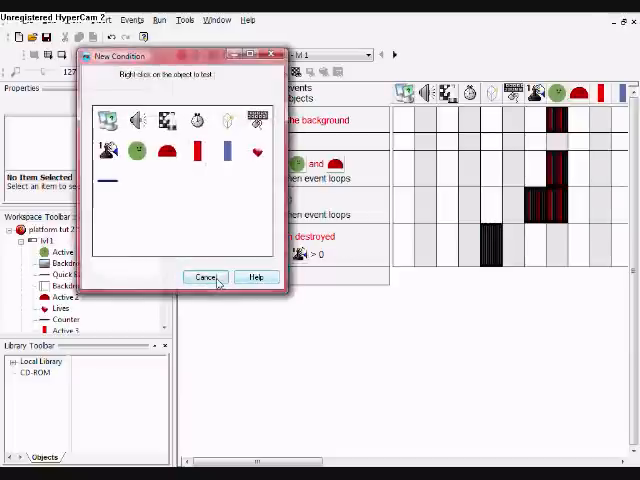
Step: Make event 6 test the red enemy (Active 2) colliding with the red bar detector
right_click(166, 151)
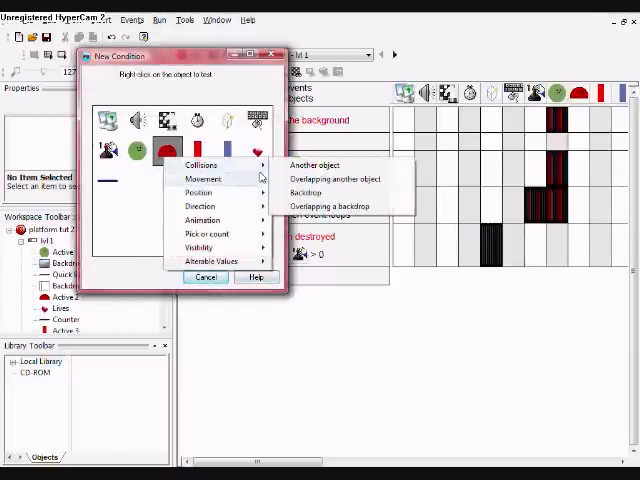
click(311, 165)
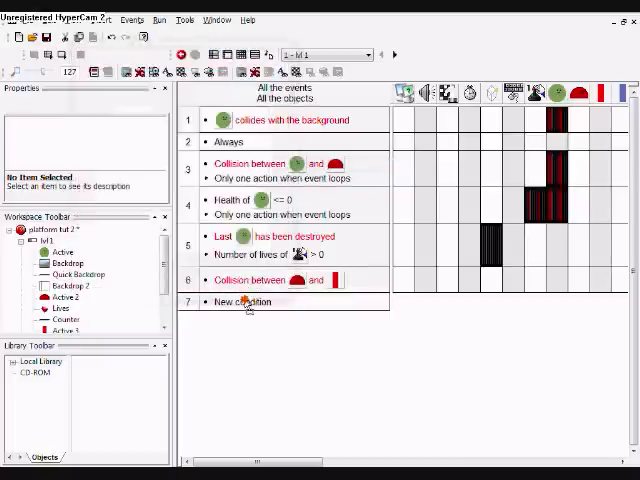
Step: Add event 7 for the enemy hitting the blue bar, reverse its direction on both detectors, and test-run
click(240, 302)
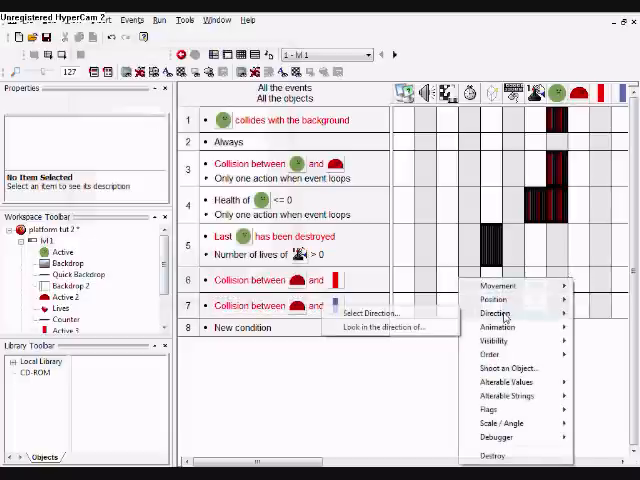
click(373, 313)
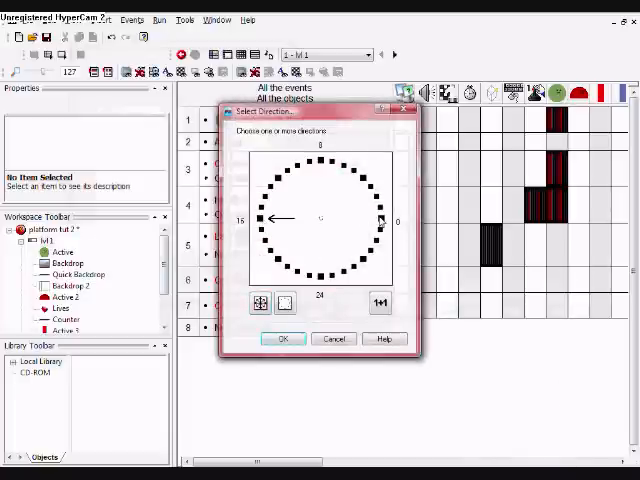
click(282, 338)
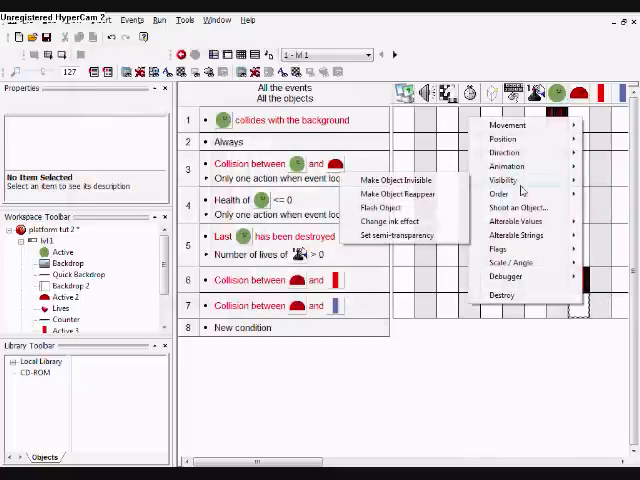
click(505, 153)
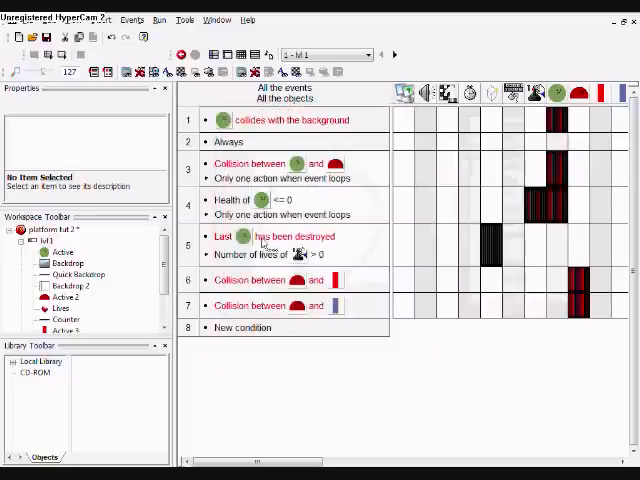
click(183, 53)
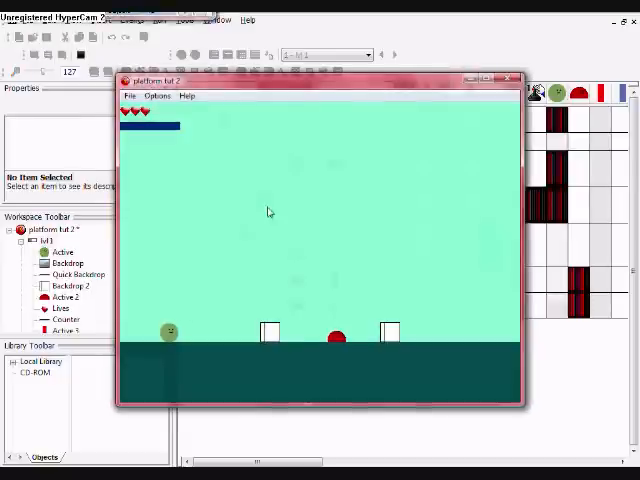